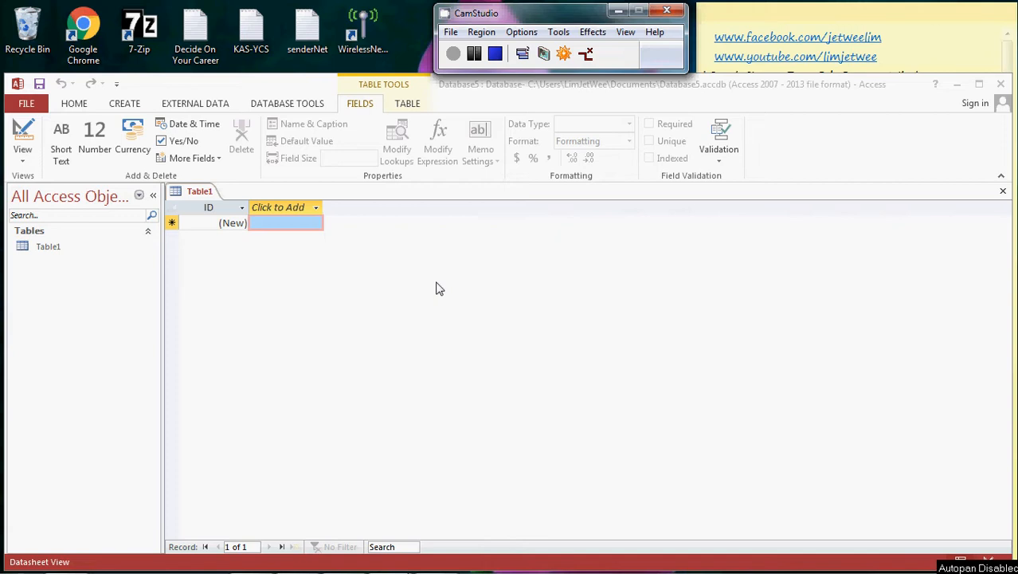
mouse_move(306, 296)
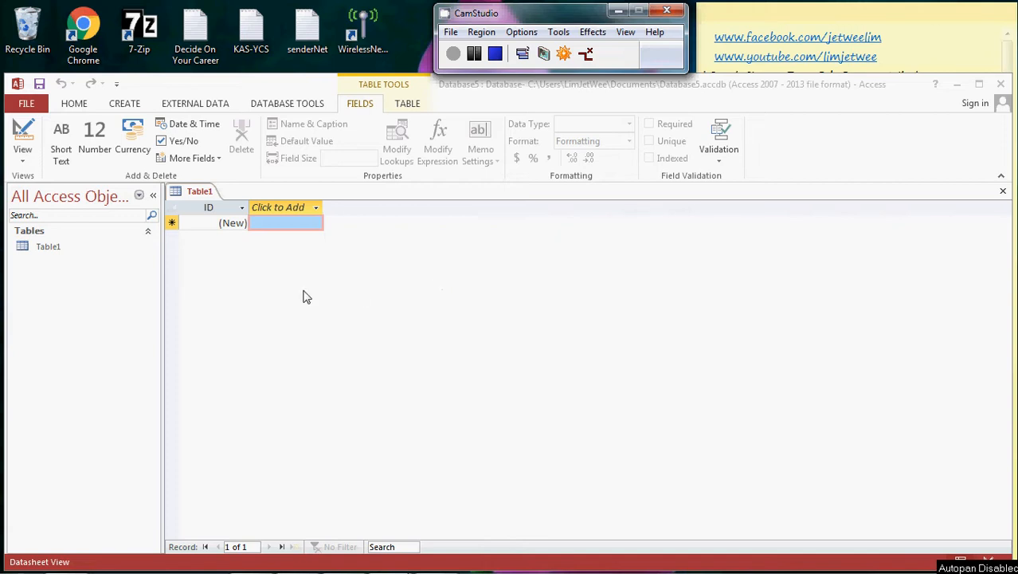
mouse_move(363, 290)
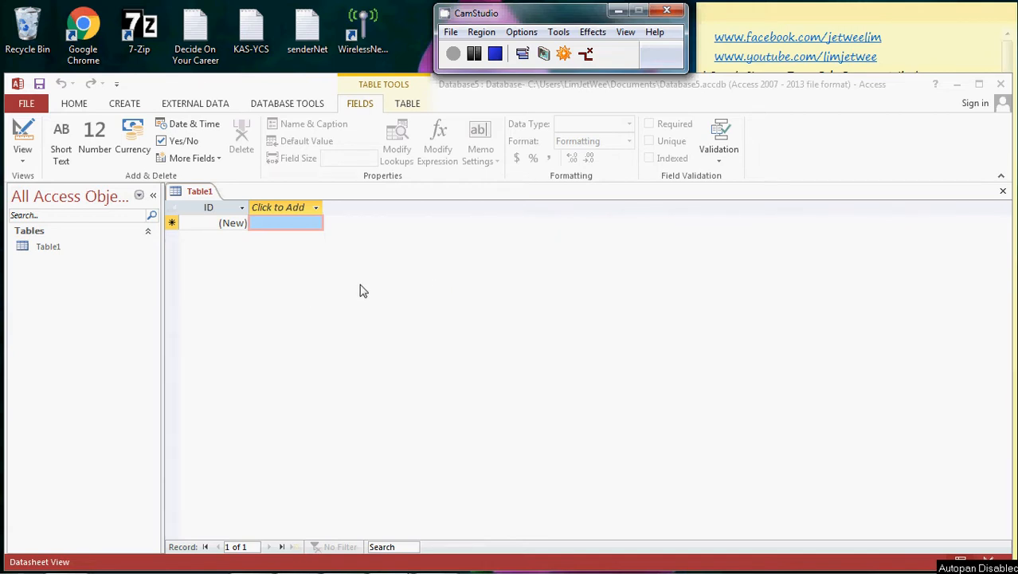
mouse_move(345, 313)
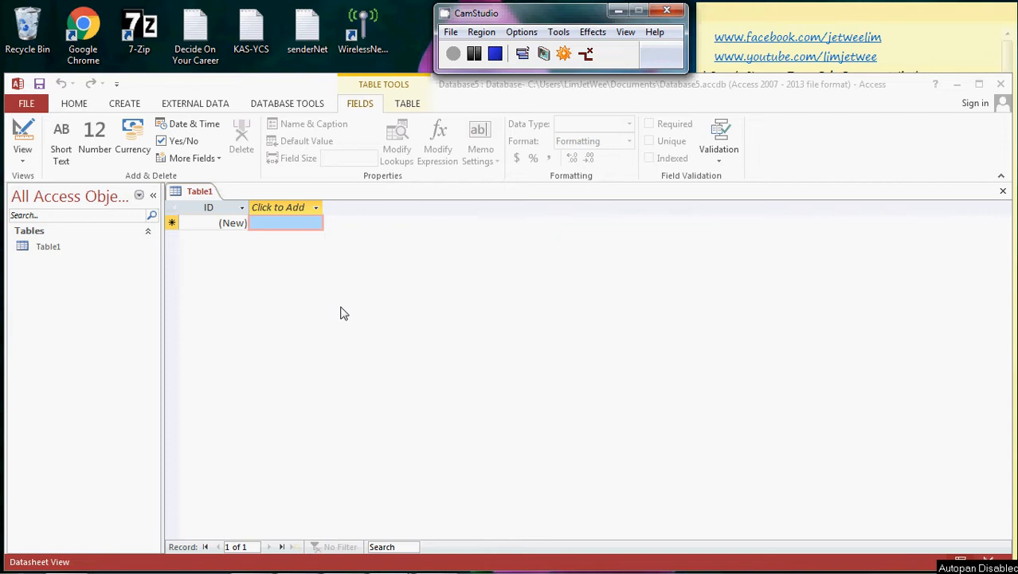
mouse_move(22, 135)
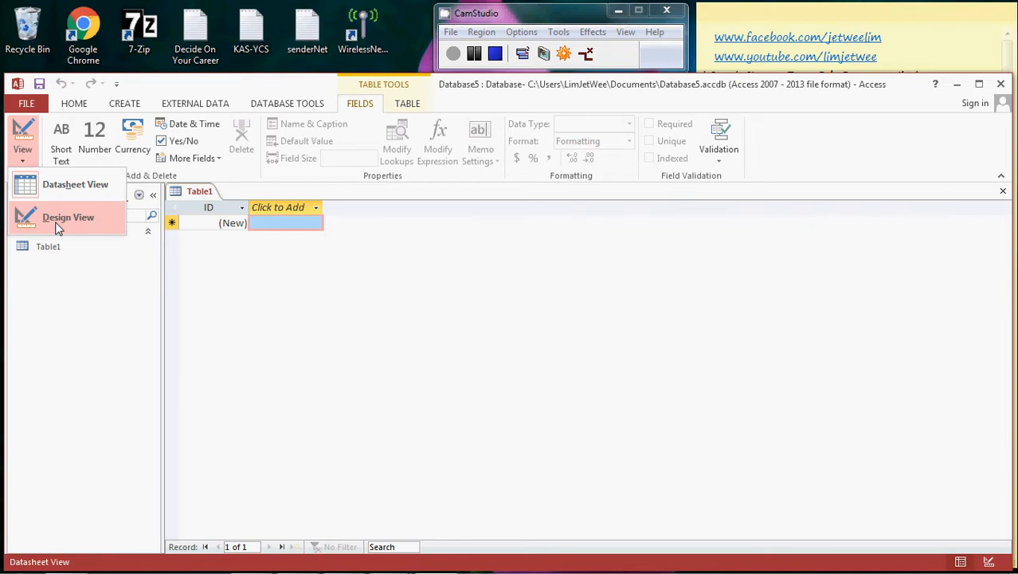
Save the table as Table1 in Design View and select the second row.
click(67, 216)
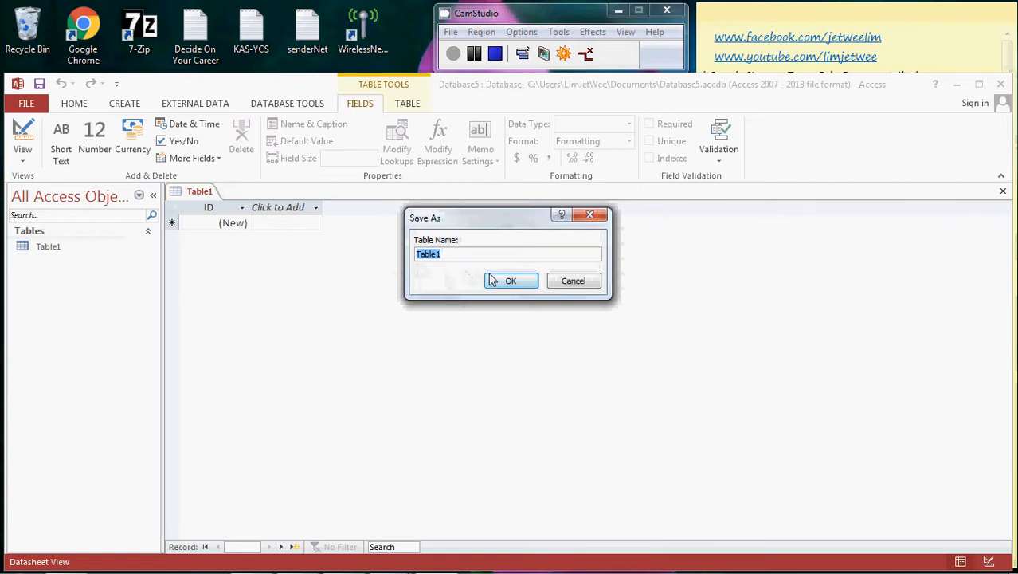
mouse_move(510, 280)
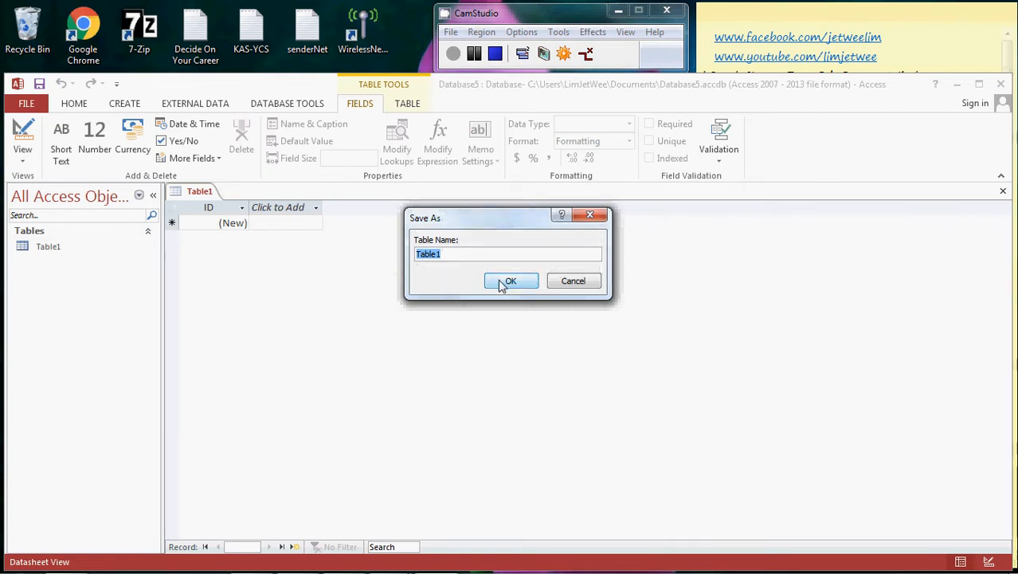
click(510, 281)
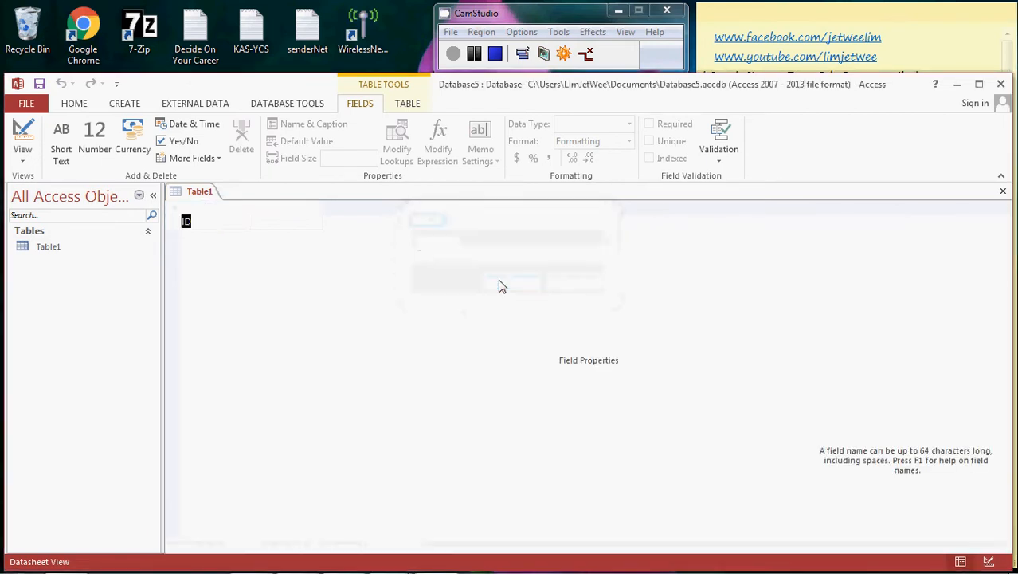
click(23, 140)
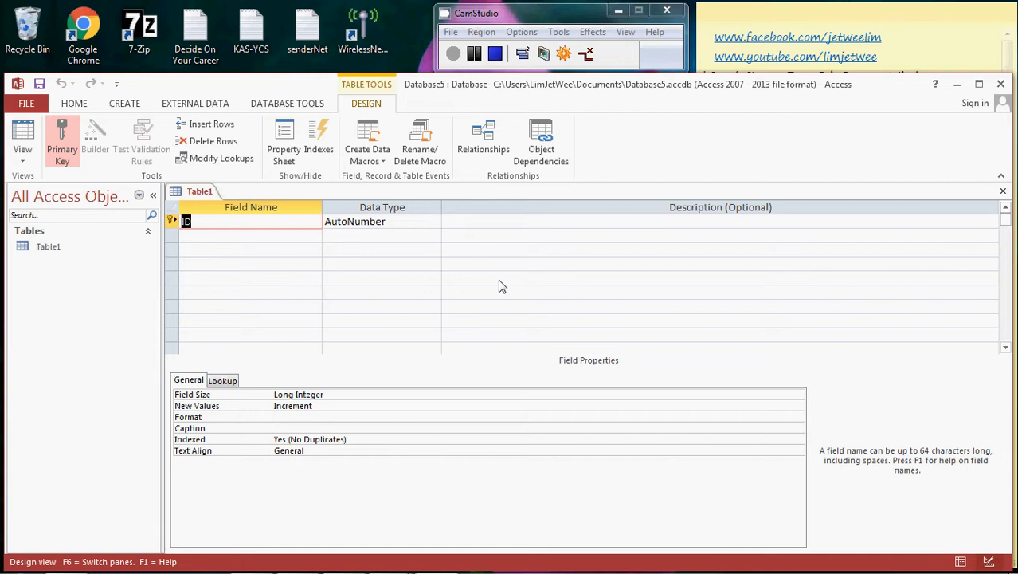
mouse_move(357, 239)
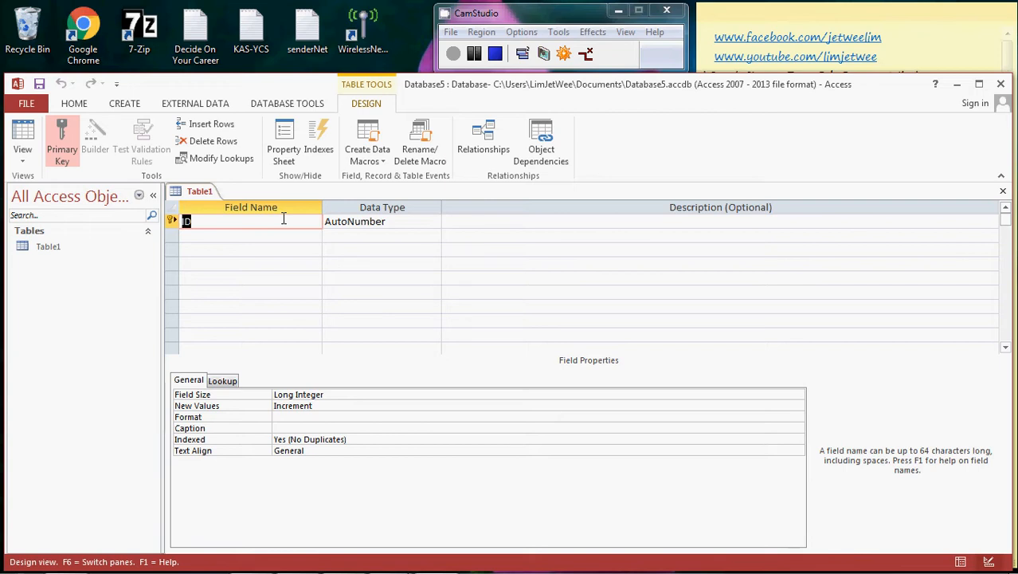
mouse_move(283, 236)
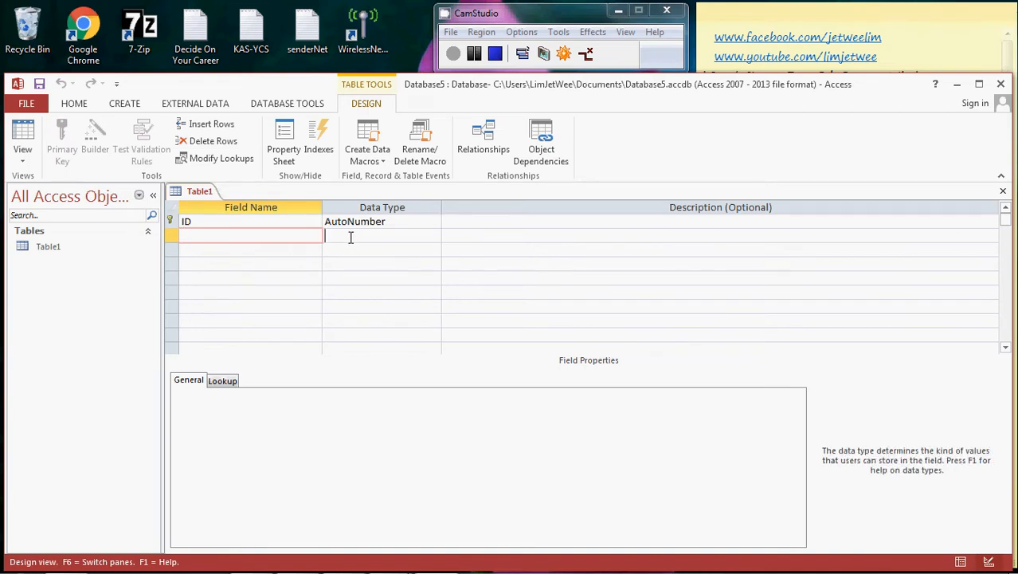
Give the second field the Number data type (Field Size Long Integer).
click(382, 236)
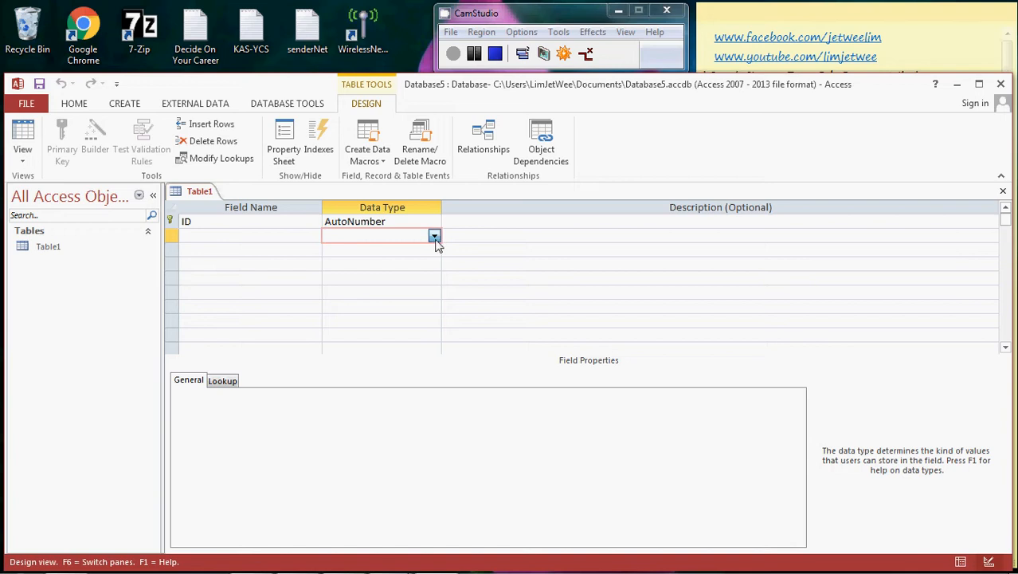
click(433, 236)
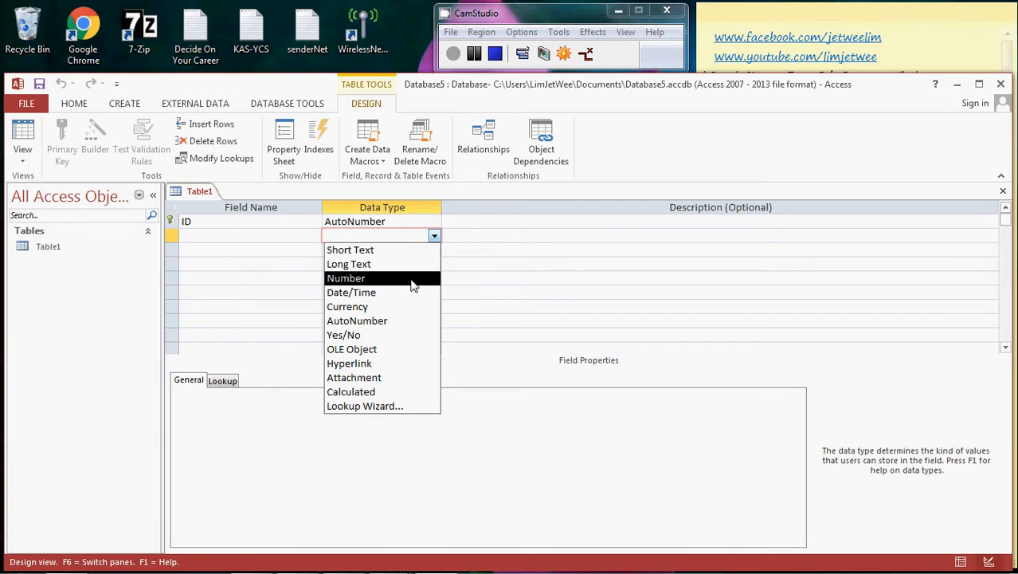
click(346, 277)
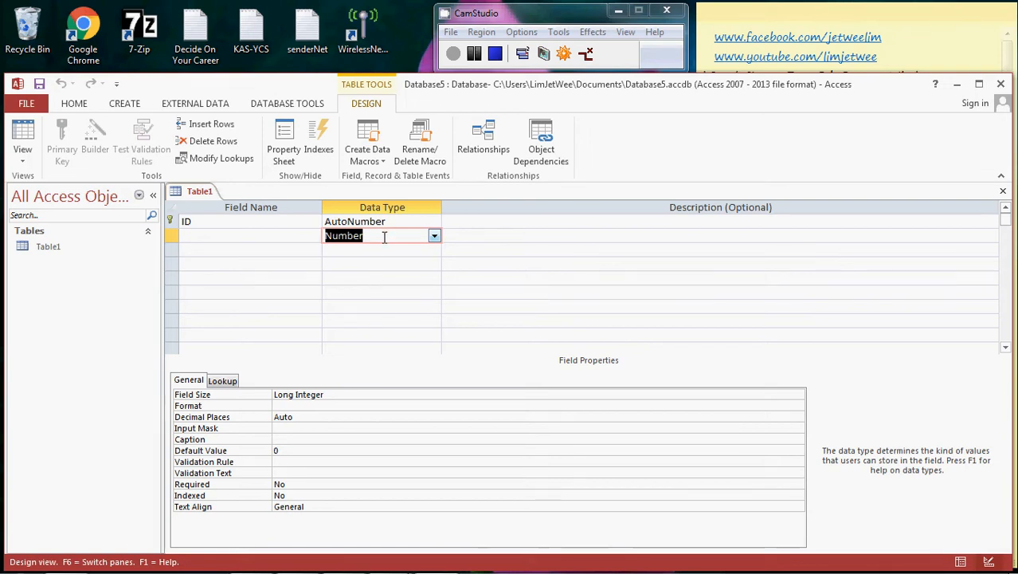
mouse_move(414, 290)
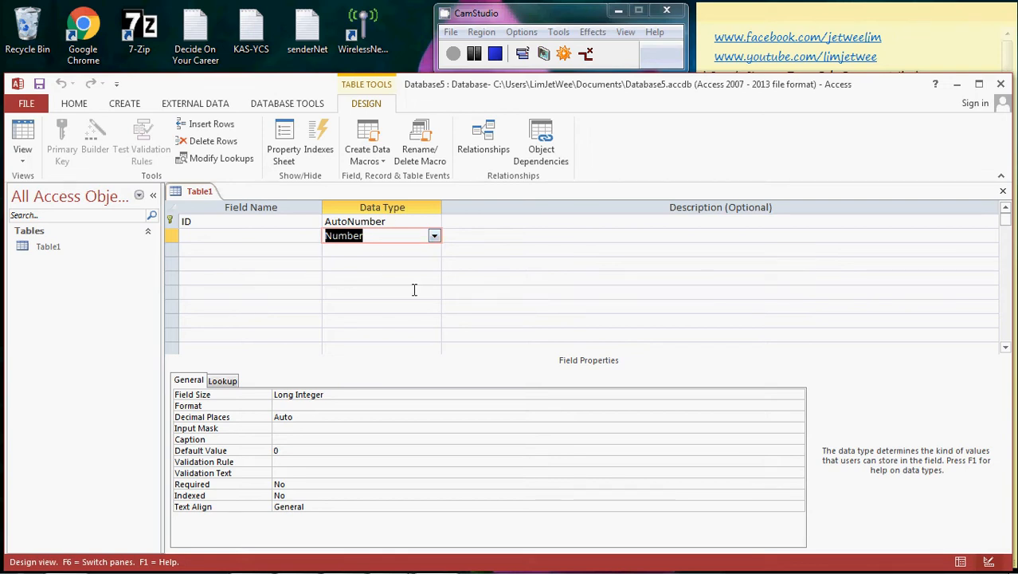
mouse_move(379, 401)
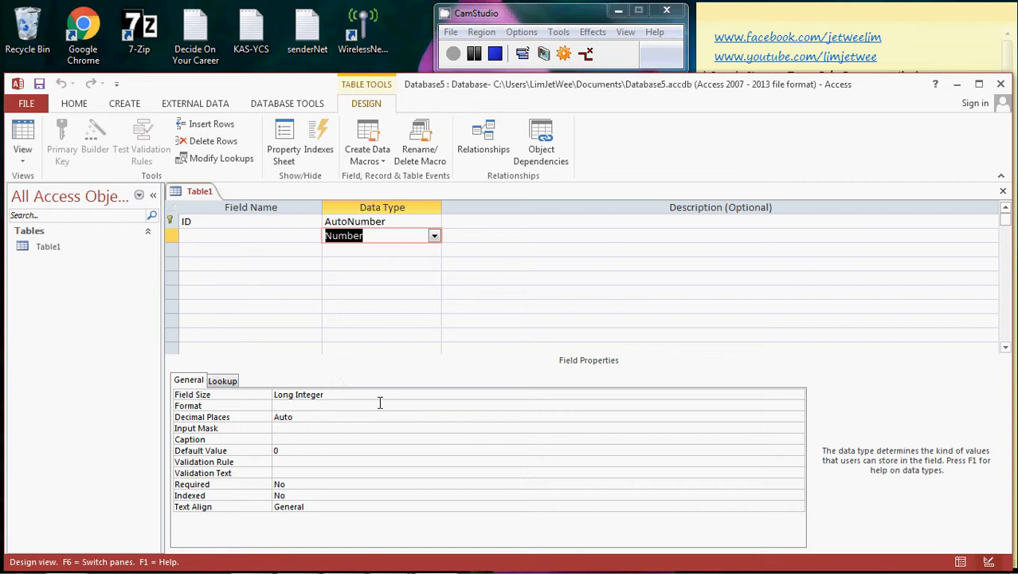
mouse_move(367, 406)
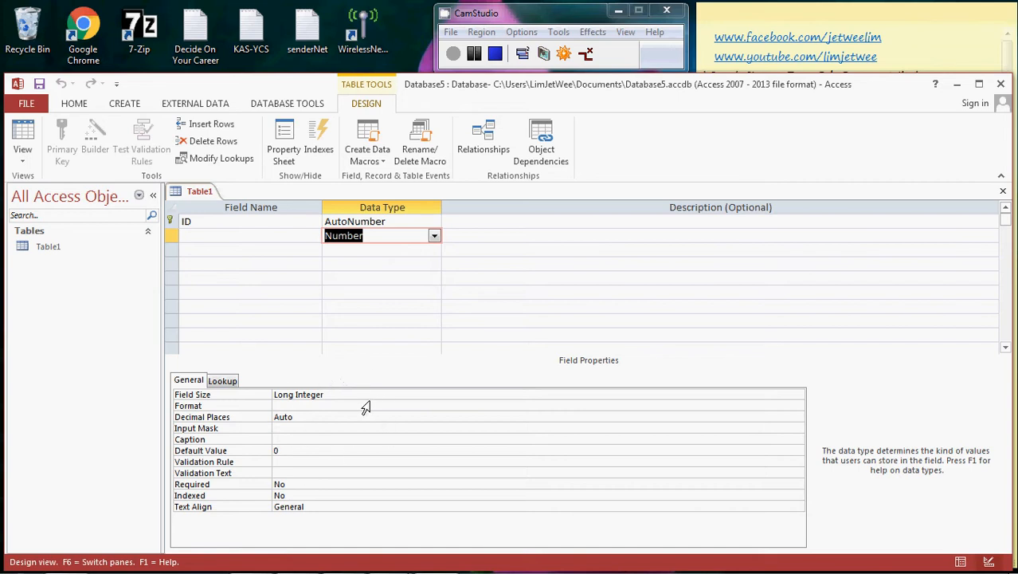
mouse_move(338, 452)
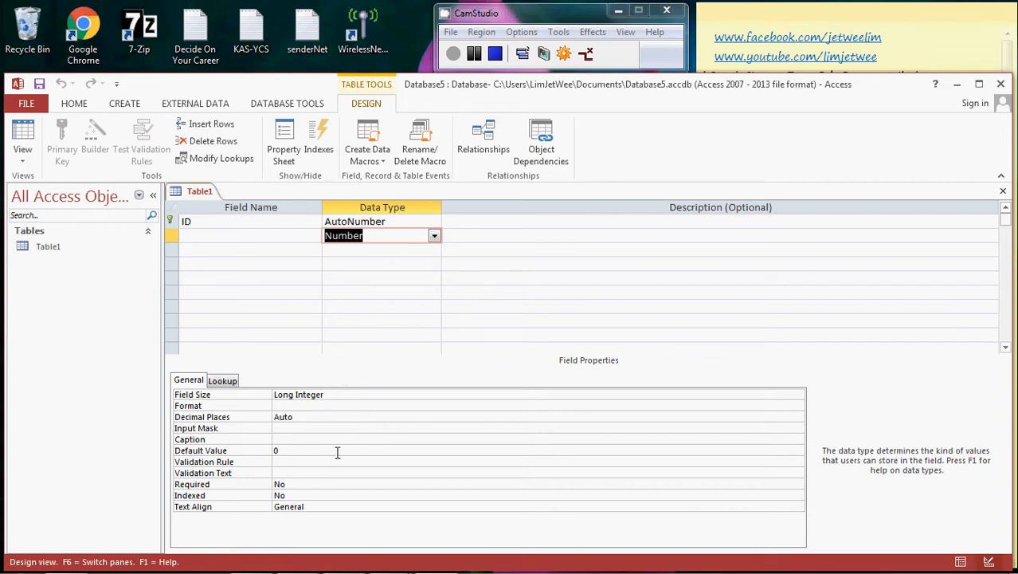
mouse_move(360, 443)
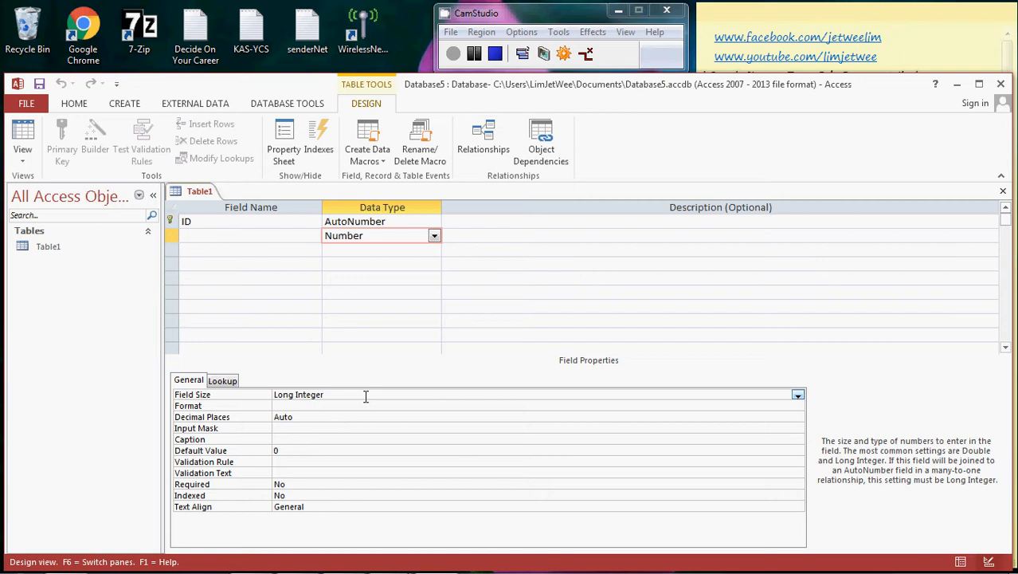
mouse_move(663, 392)
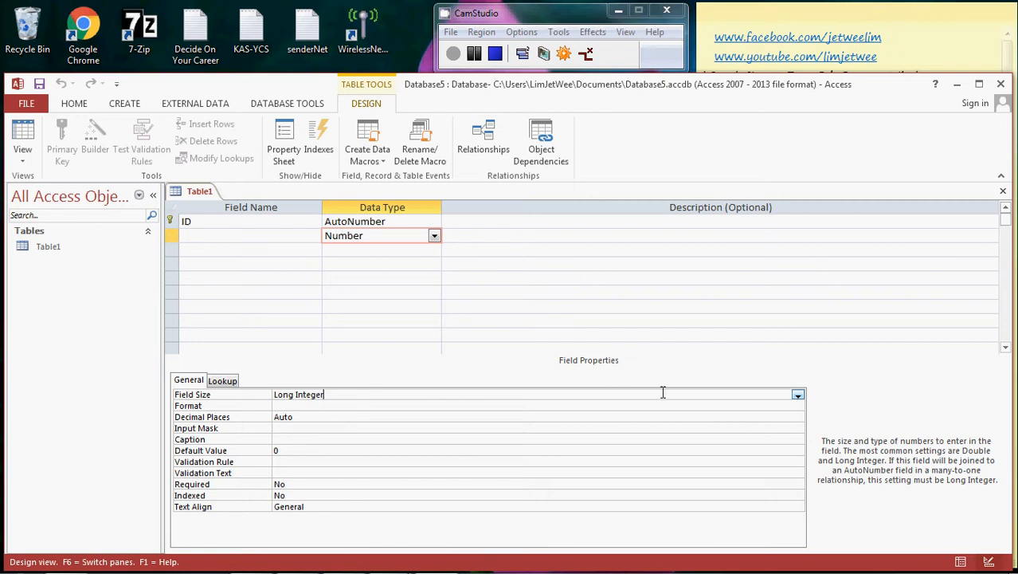
List the Number field sizes, Byte through Decimal.
click(797, 395)
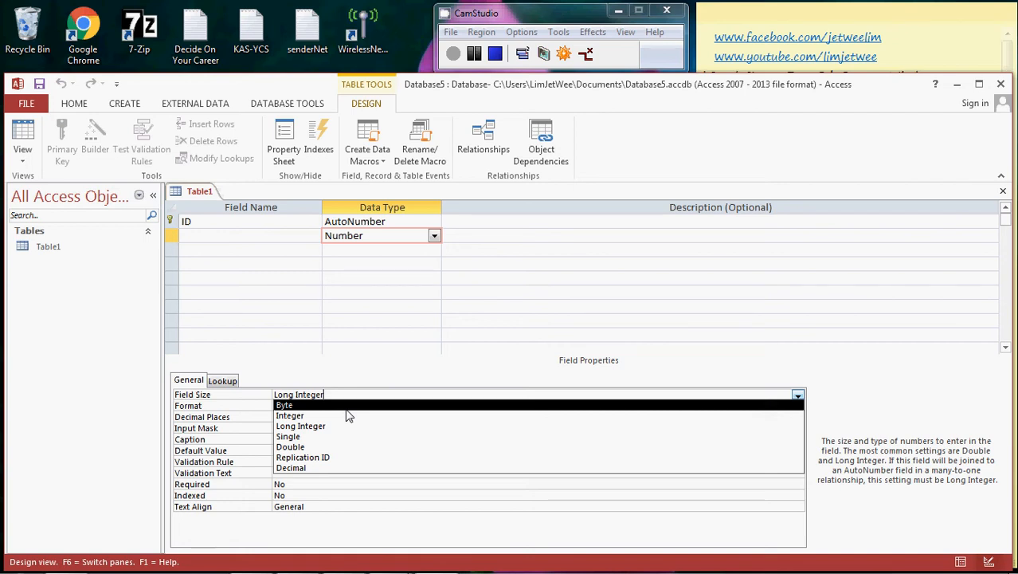
mouse_move(343, 426)
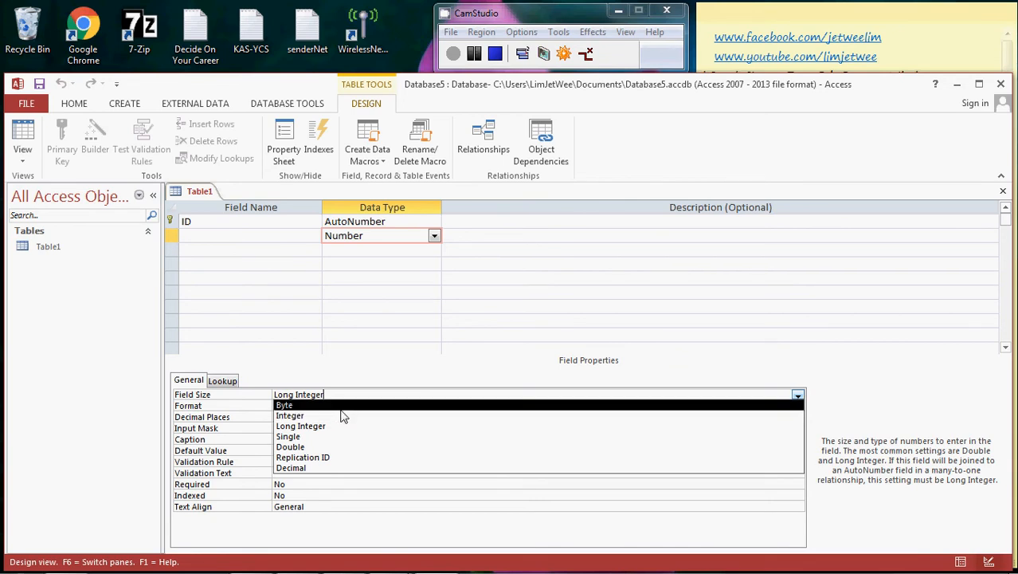
mouse_move(334, 414)
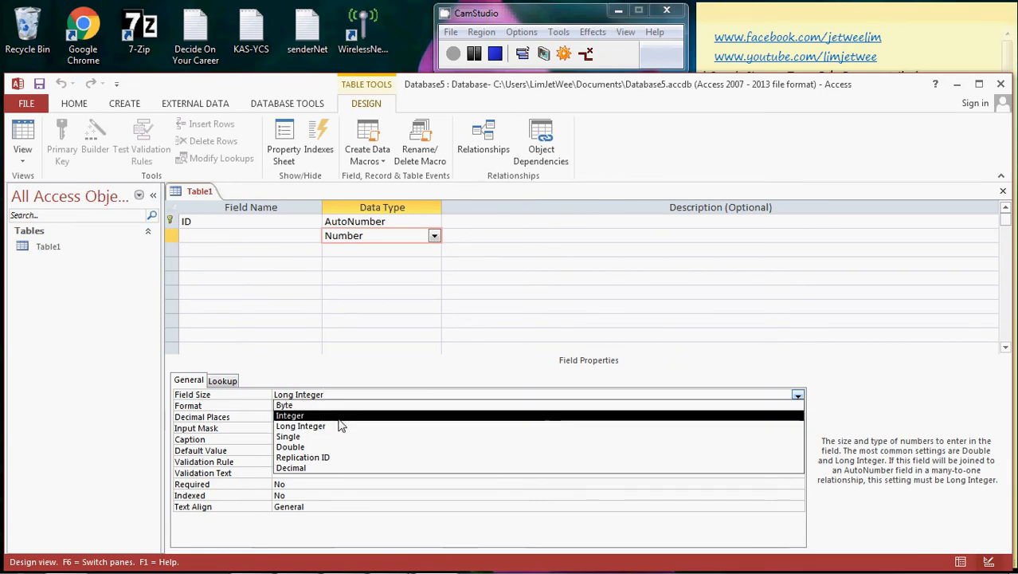
mouse_move(334, 425)
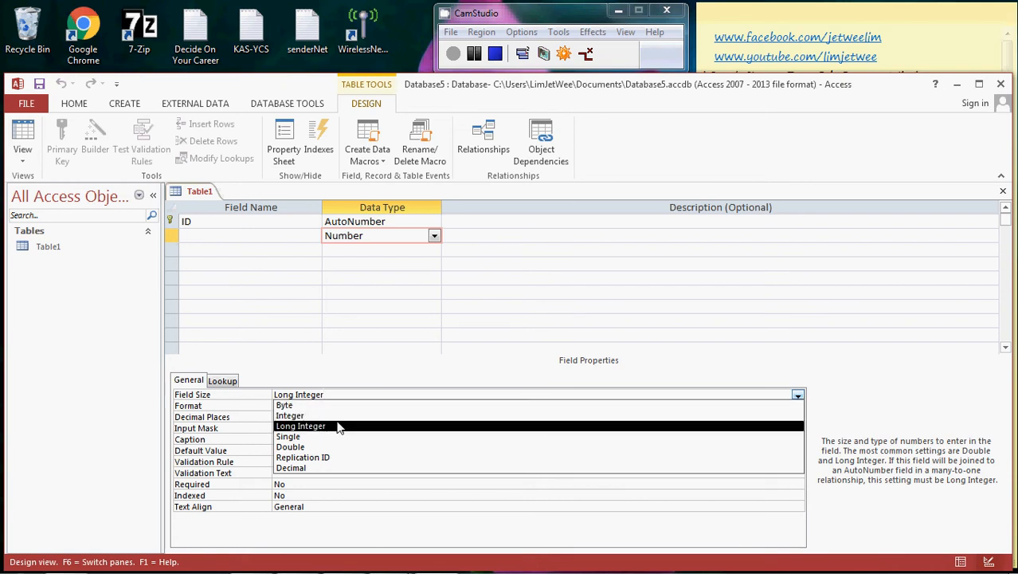
mouse_move(335, 437)
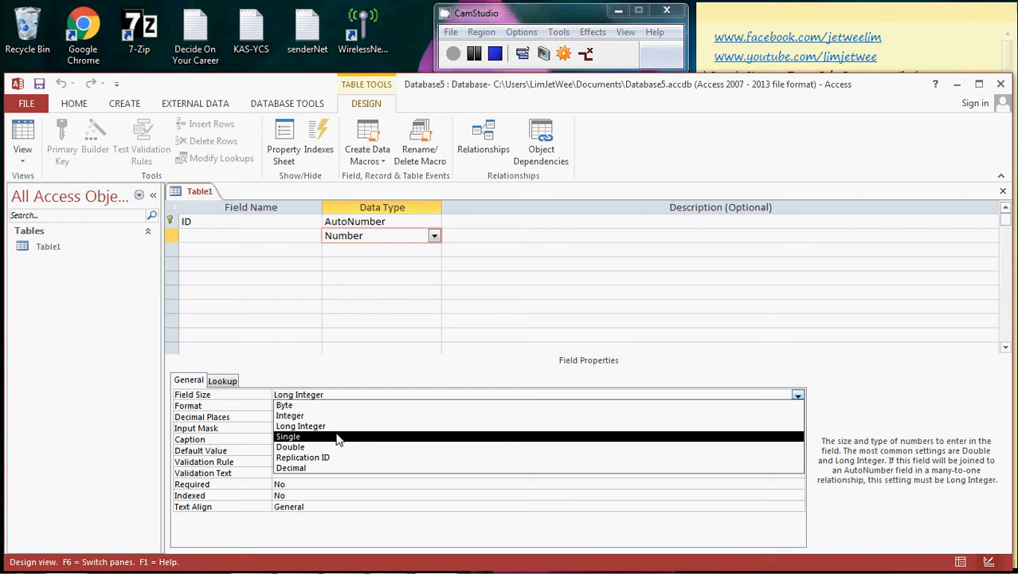
mouse_move(335, 447)
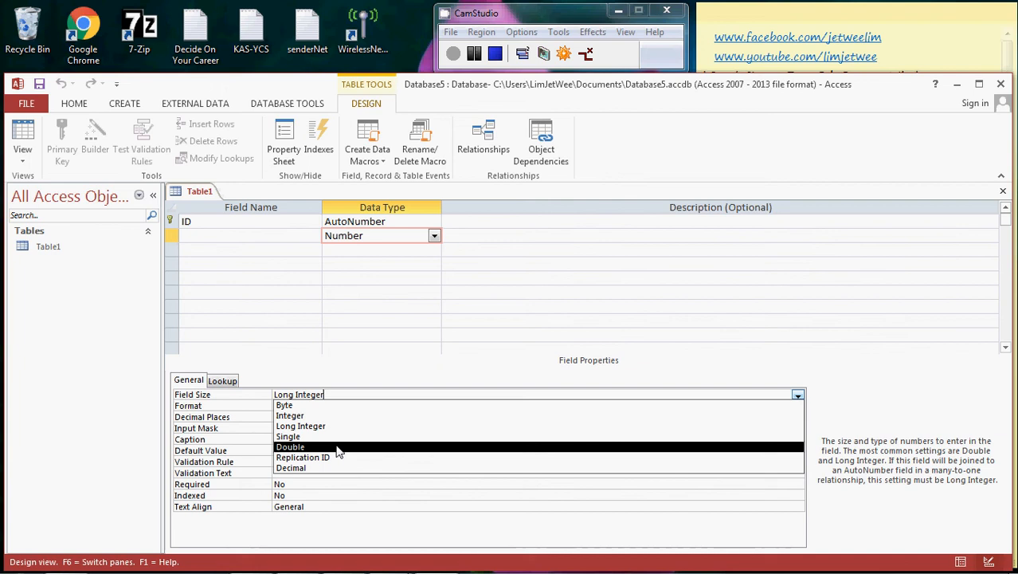
mouse_move(340, 455)
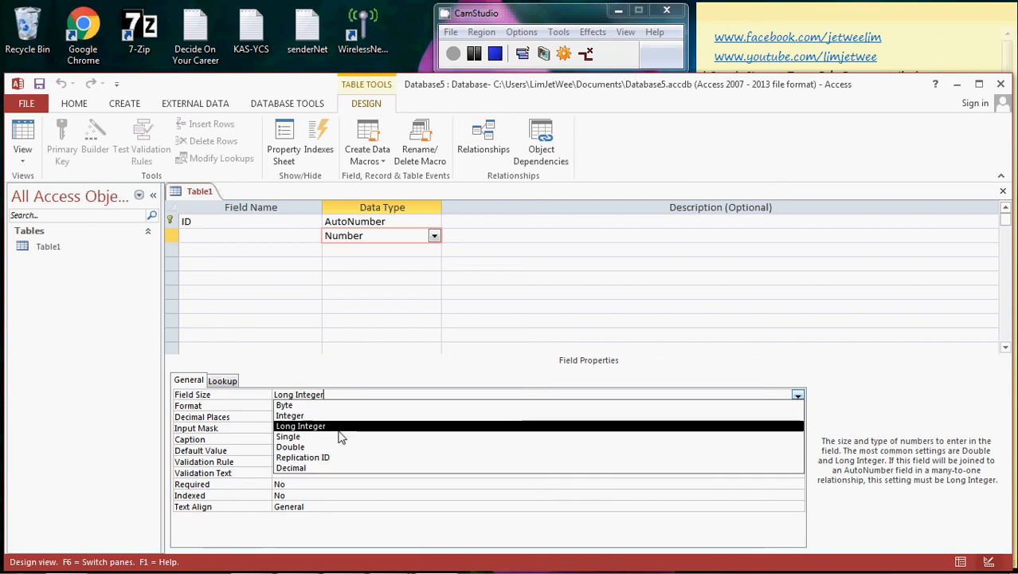
click(299, 425)
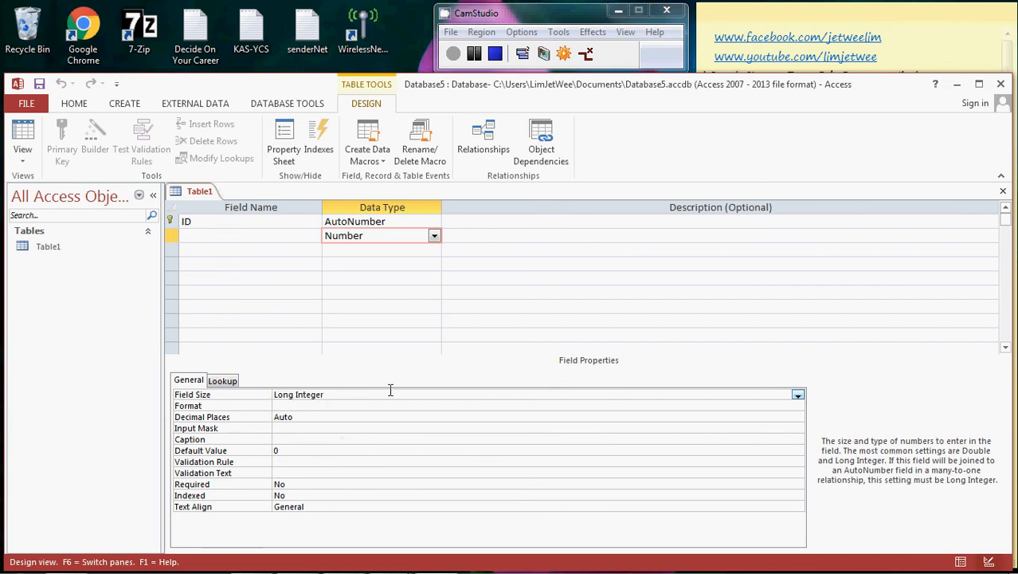
Set the field size to Decimal, giving Precision 18 and Scale 0.
click(797, 395)
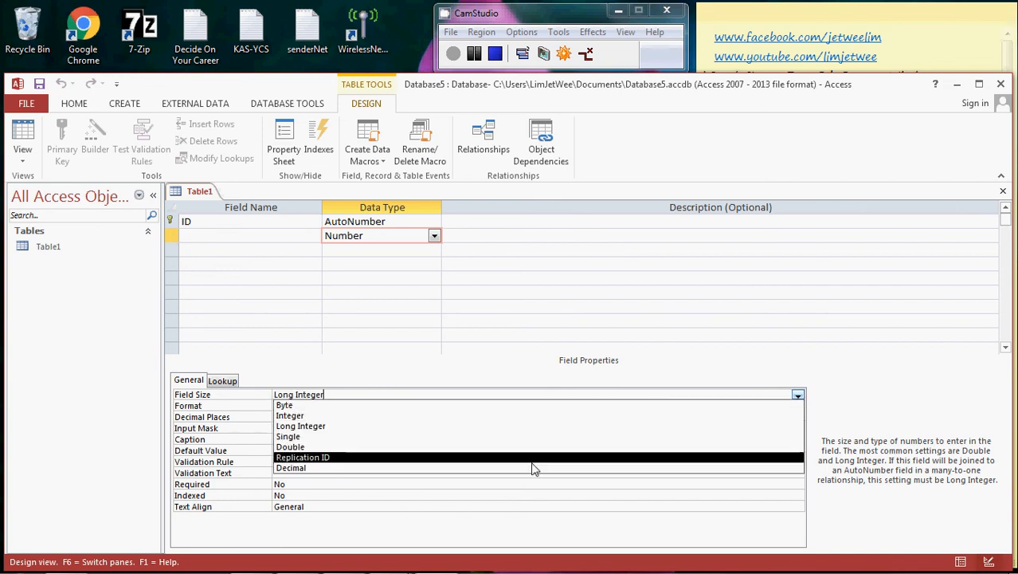
click(290, 468)
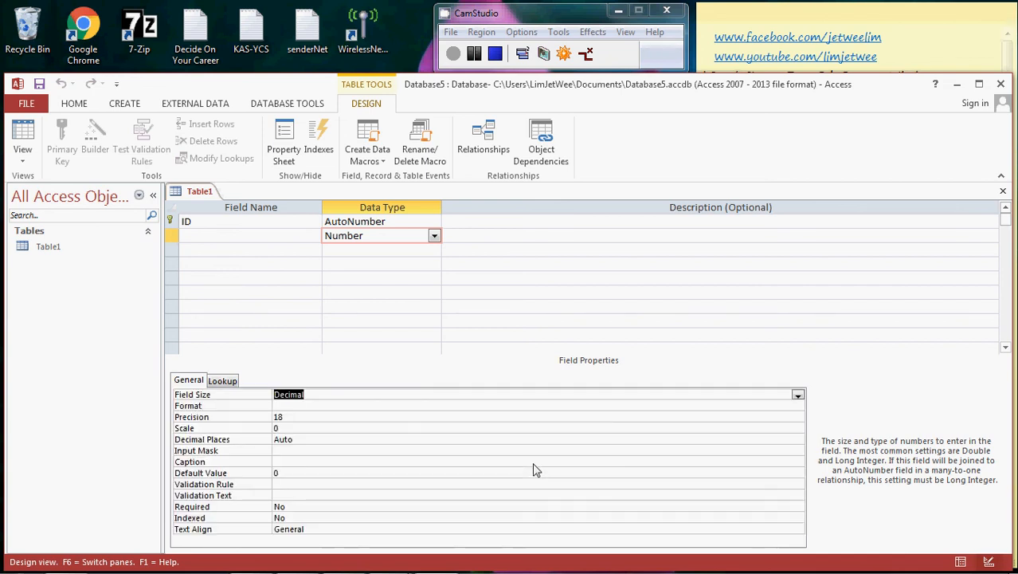